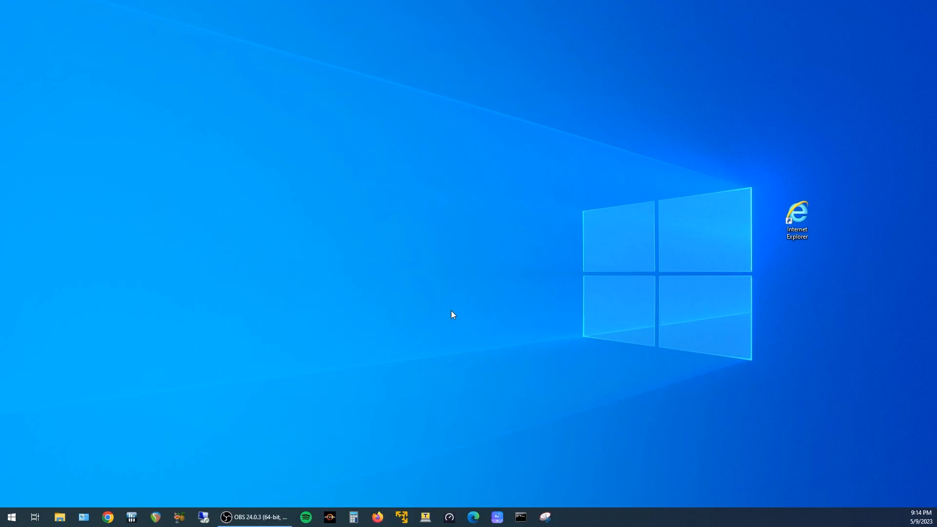
pyautogui.moveTo(466, 310)
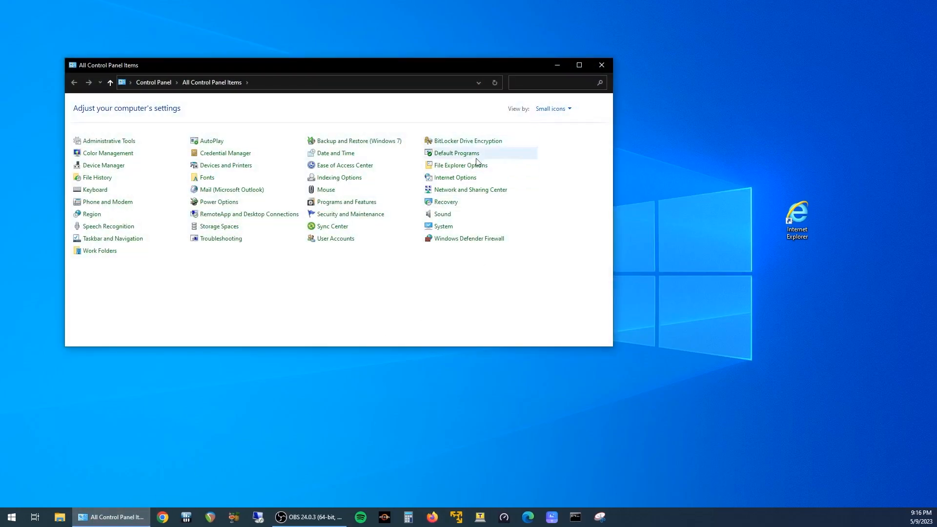
# Bring up Internet Properties and its Programs settings for Internet Explorer add-ons
pyautogui.click(456, 178)
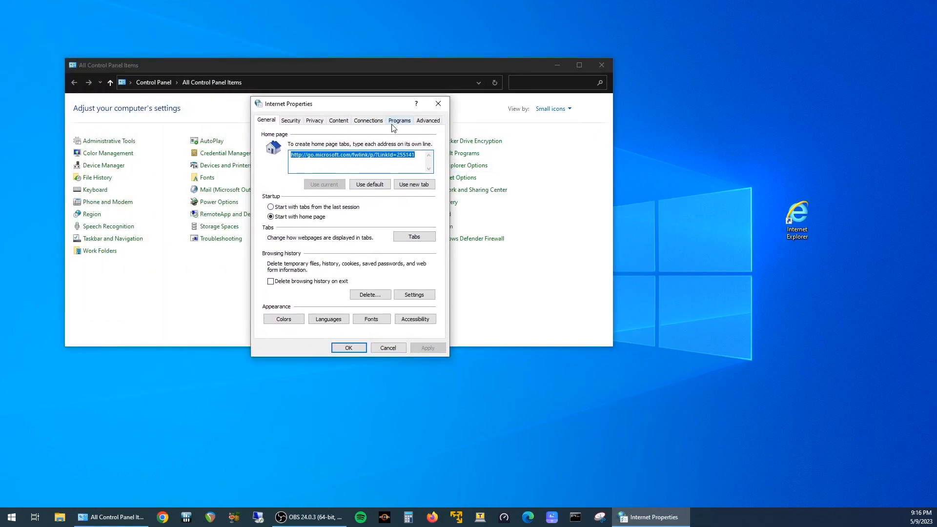
pyautogui.click(399, 120)
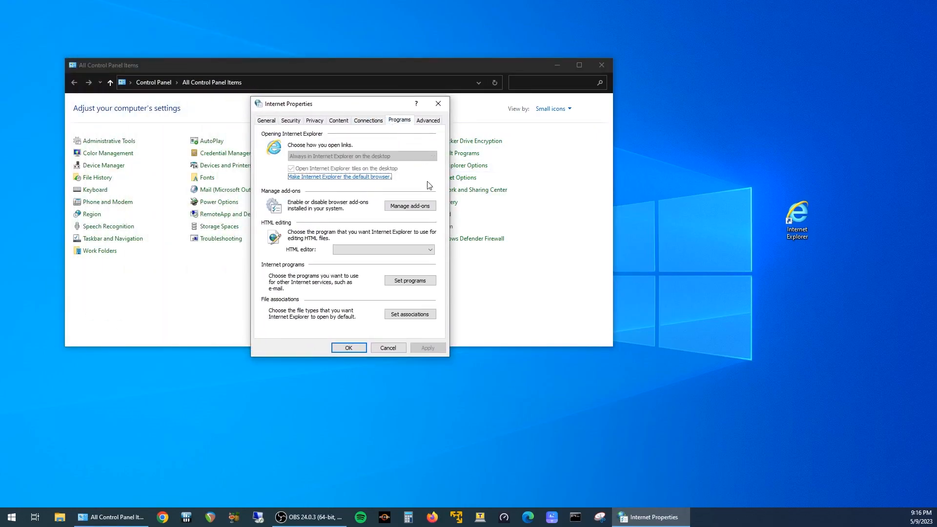
# Disable the IEToEdge BHO add-on in Internet Explorer's Manage Add-ons list
pyautogui.click(409, 206)
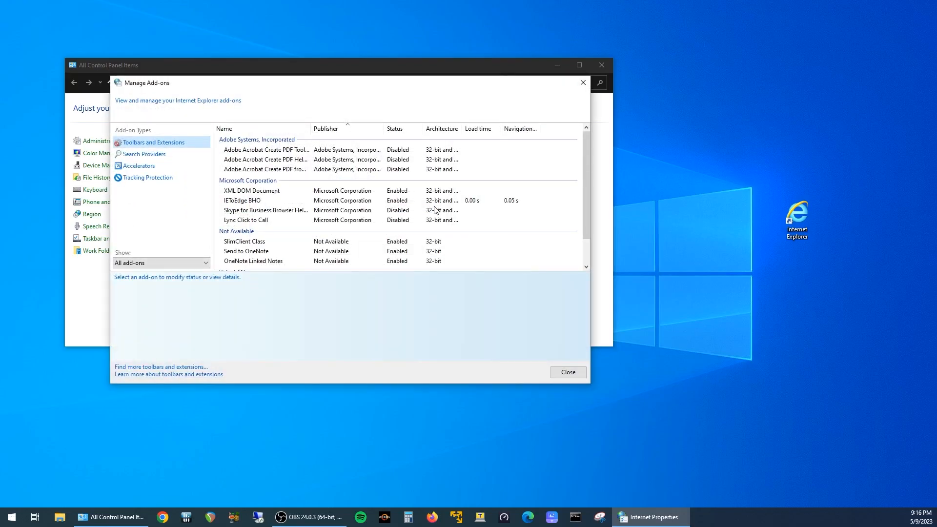
pyautogui.moveTo(242, 209)
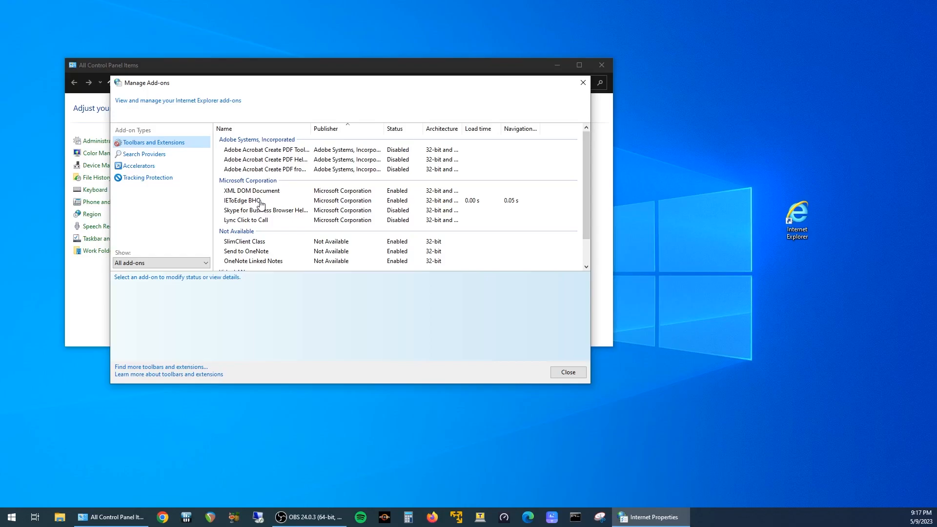
pyautogui.click(242, 200)
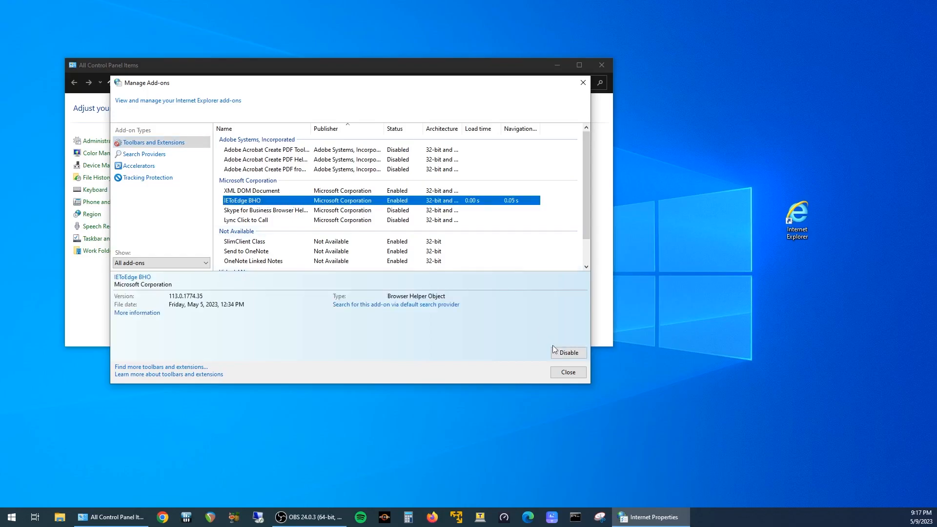
pyautogui.click(566, 372)
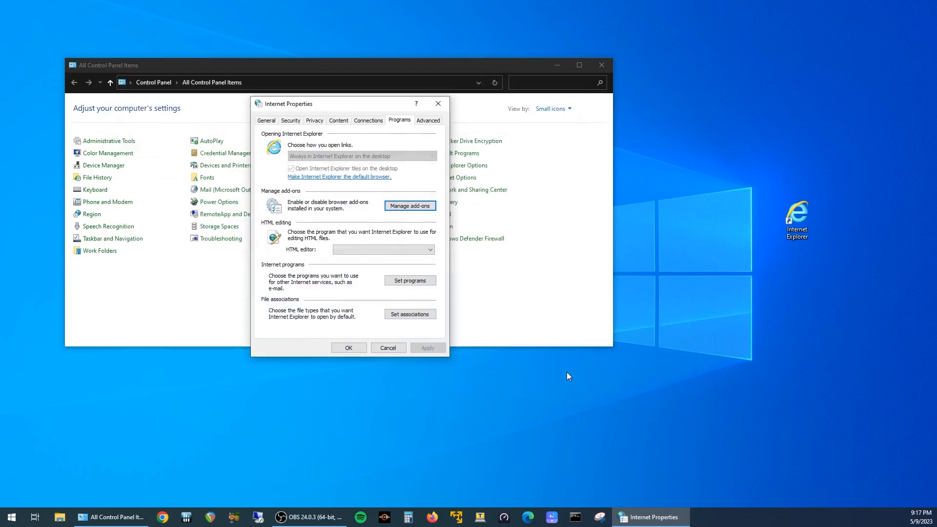
# Close Internet Properties and Control Panel, then launch Internet Explorer so MSN loads
pyautogui.click(388, 347)
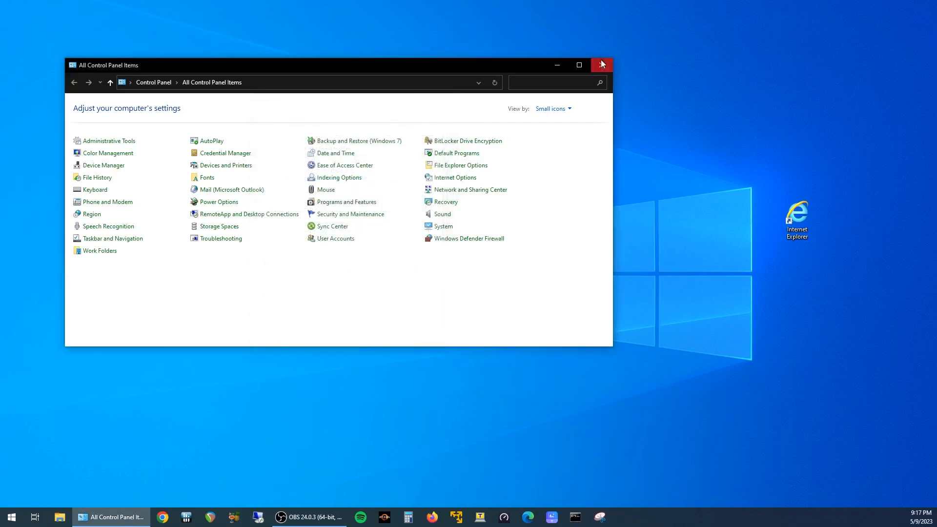
pyautogui.click(600, 65)
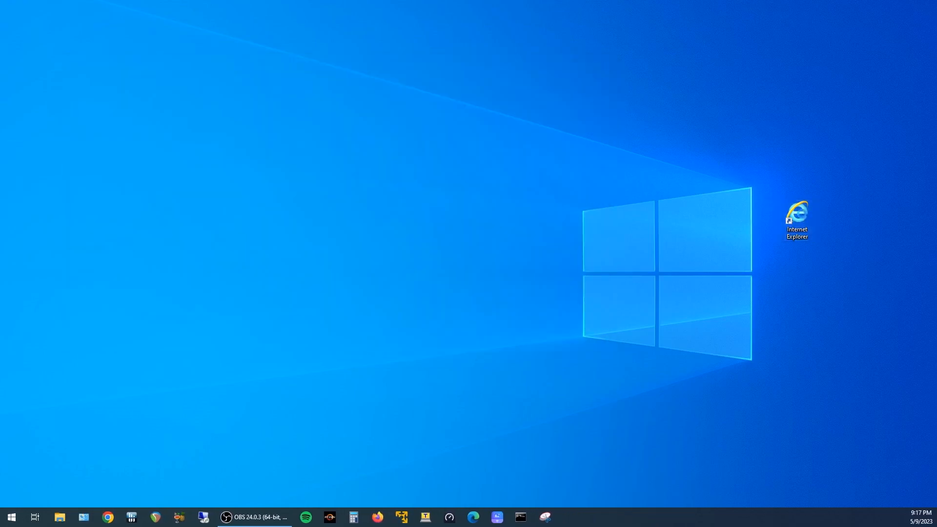
pyautogui.doubleClick(797, 217)
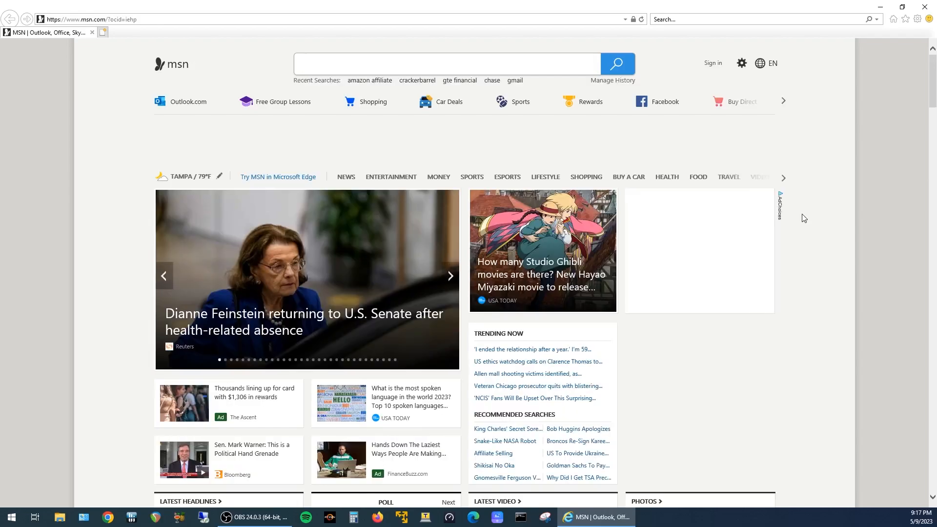